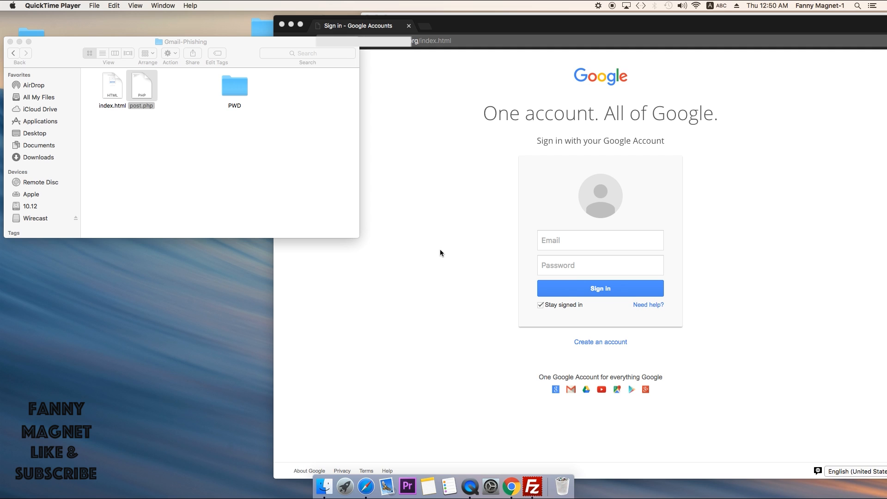
pyautogui.moveTo(456, 236)
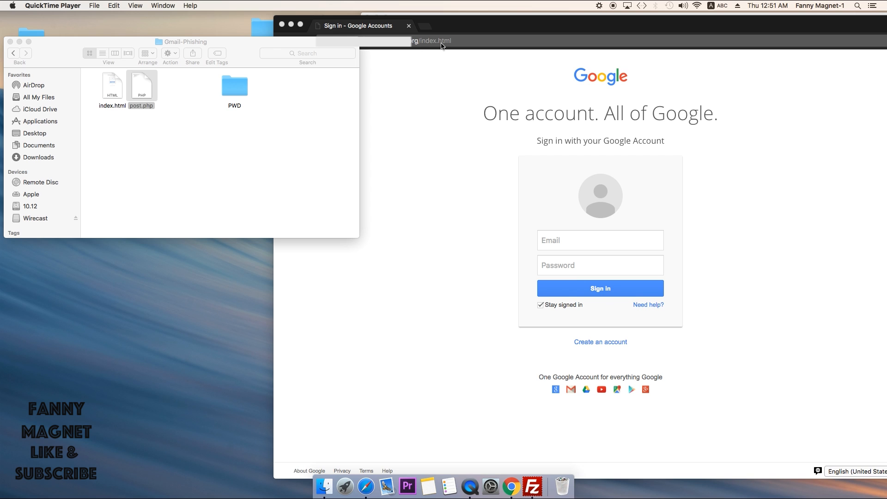
pyautogui.moveTo(599, 84)
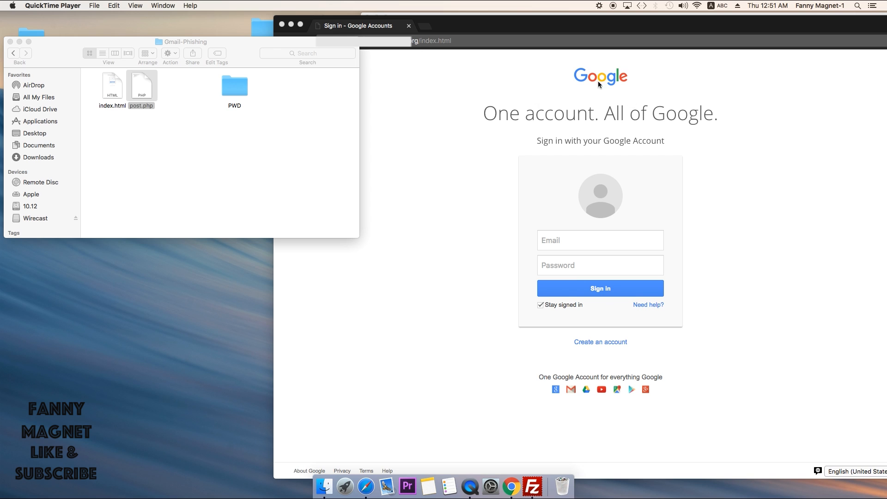
pyautogui.moveTo(611, 85)
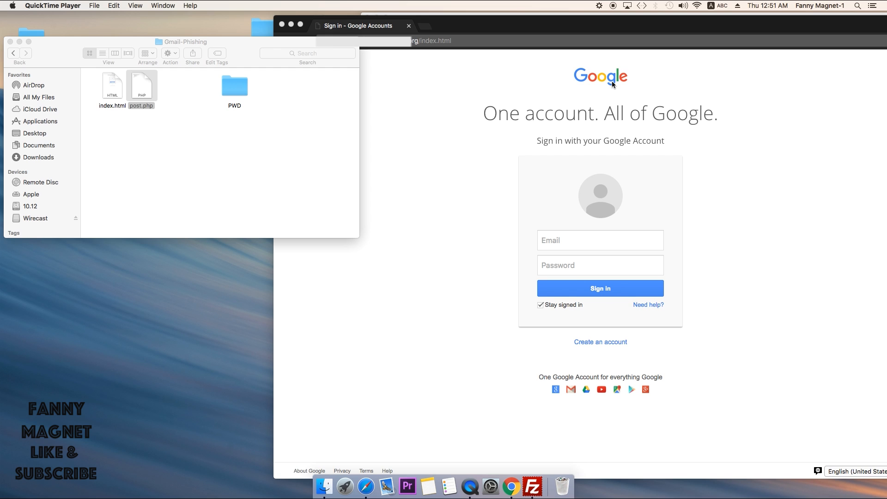
# Select post.php and index.html in the local phishing folder.
pyautogui.click(142, 86)
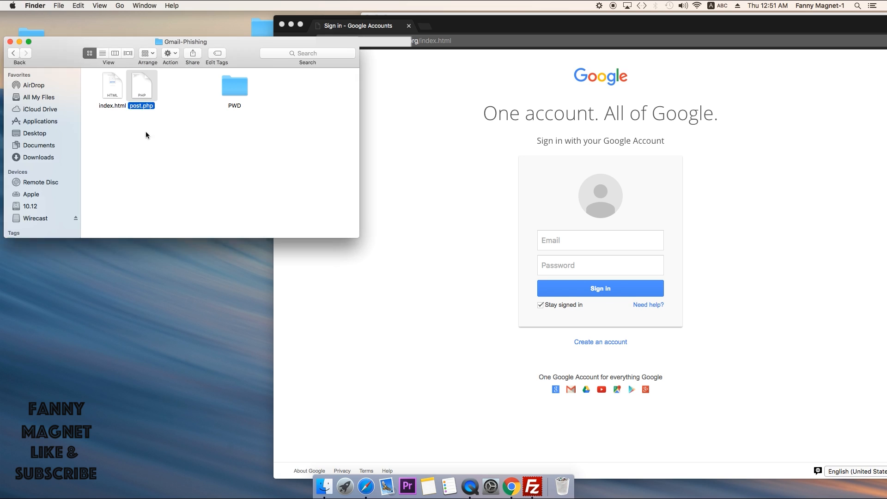
pyautogui.click(111, 87)
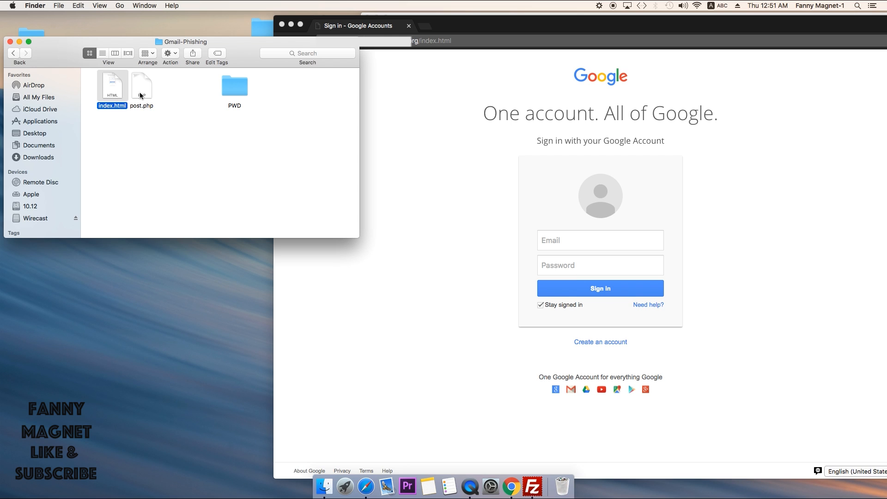
pyautogui.click(142, 88)
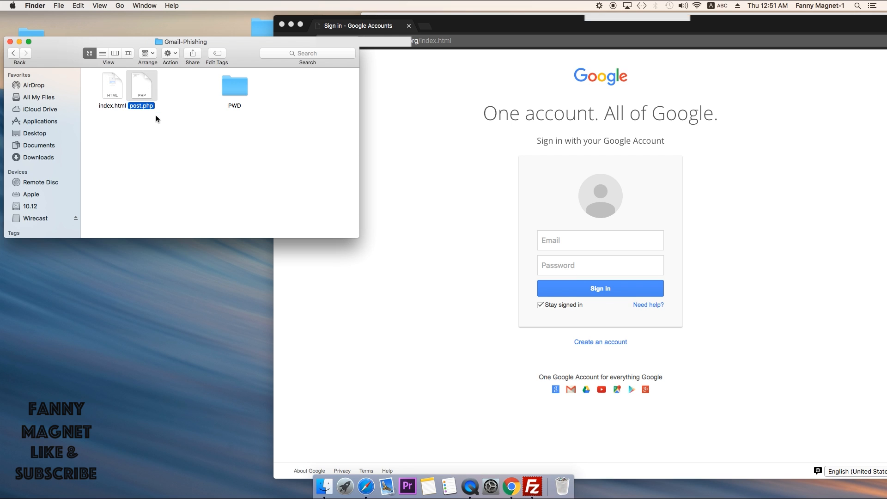
# Show the server's public_html/test folder holding post.php and index.html, then return to the fake sign-in page.
pyautogui.click(531, 486)
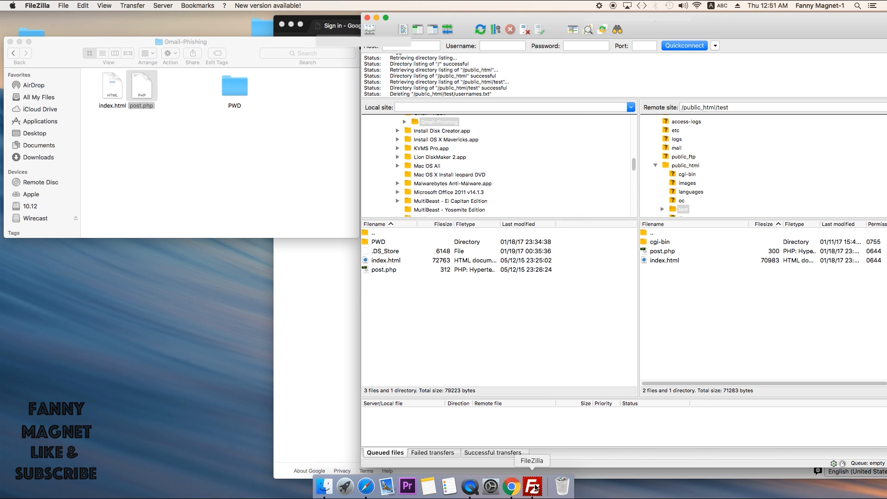
pyautogui.click(661, 251)
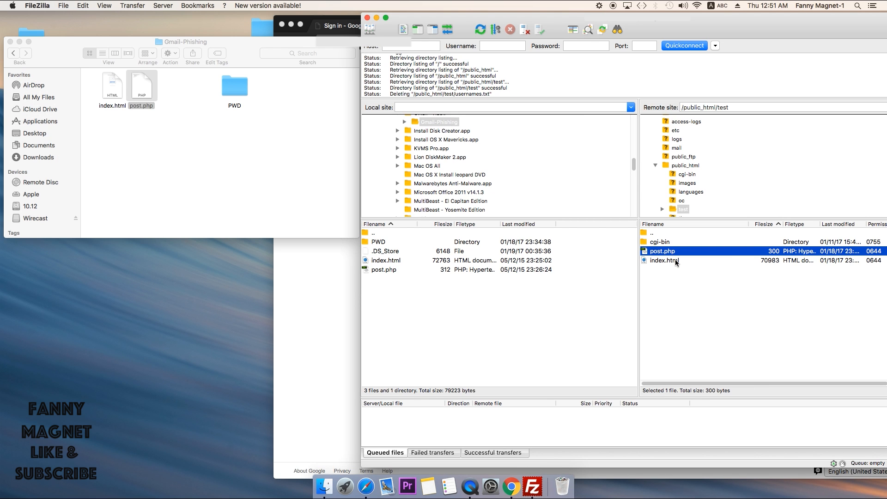
pyautogui.click(664, 261)
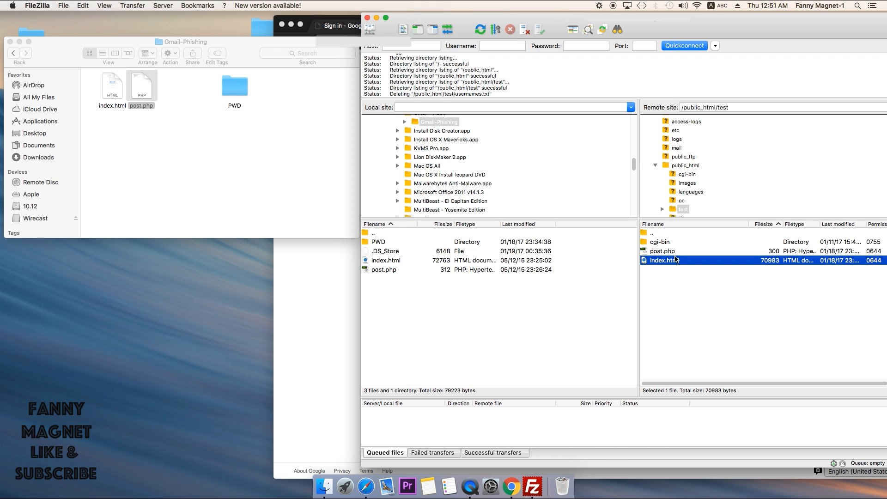
pyautogui.click(661, 250)
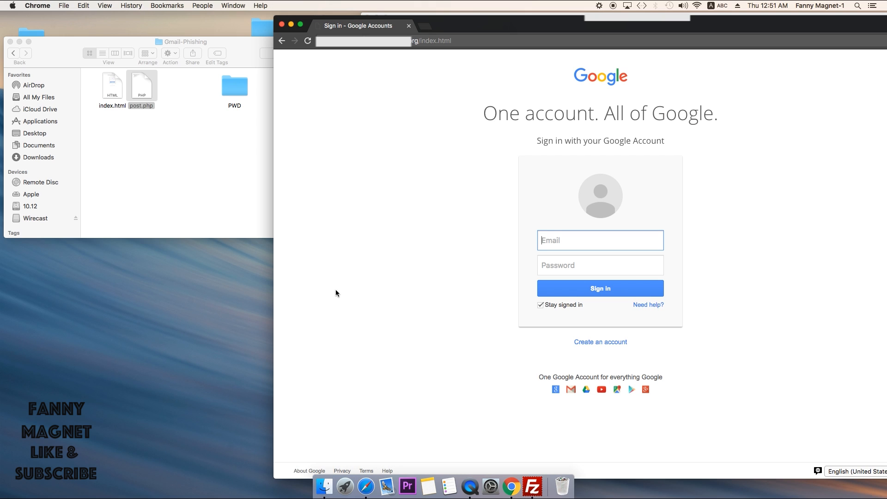
pyautogui.moveTo(572, 173)
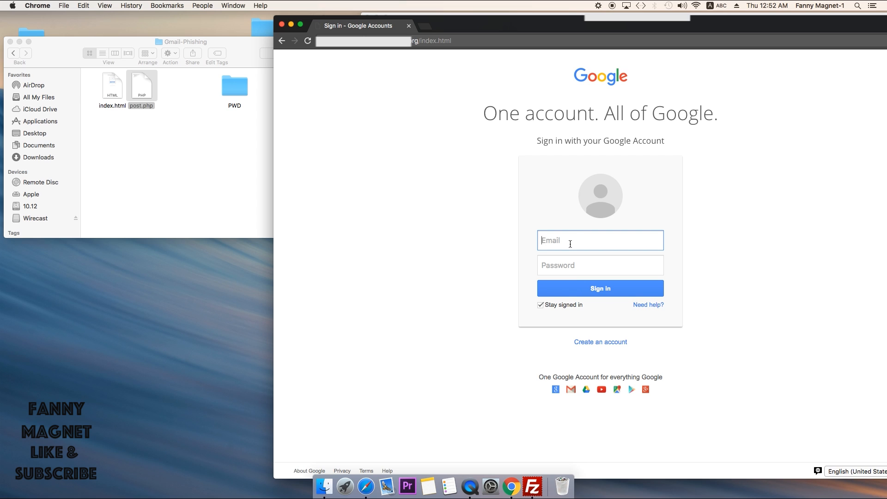
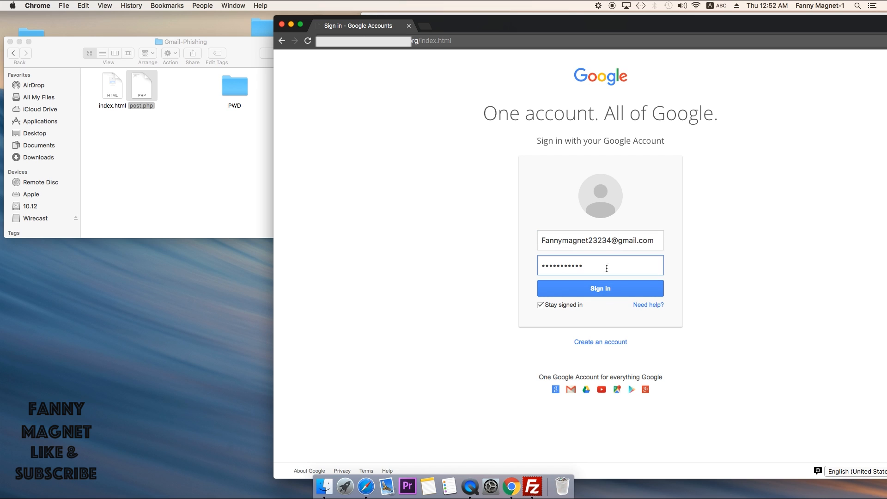
# Submit test credentials ('Fanny') on the fake Google form so it forwards to the real Google sign-in.
pyautogui.click(601, 289)
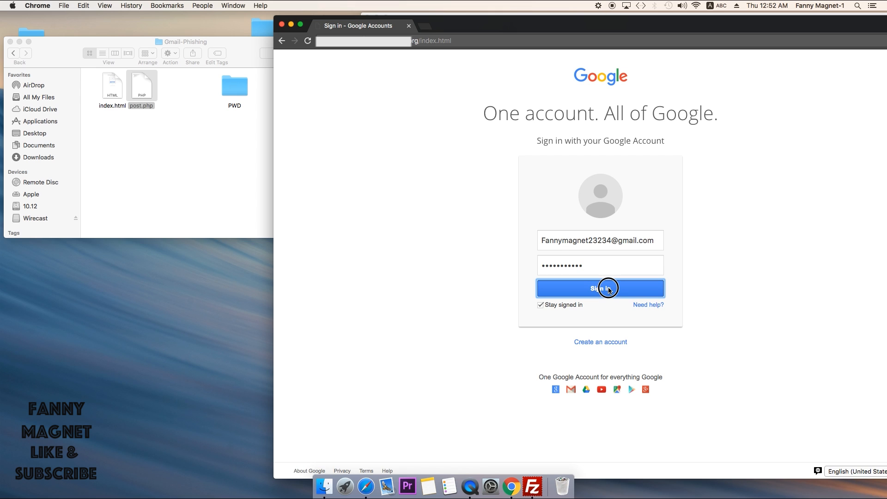
pyautogui.click(600, 288)
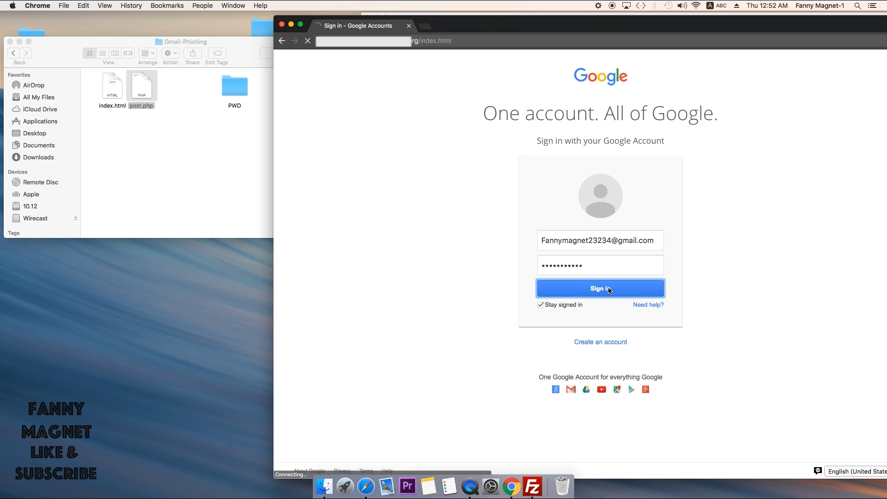
pyautogui.click(600, 288)
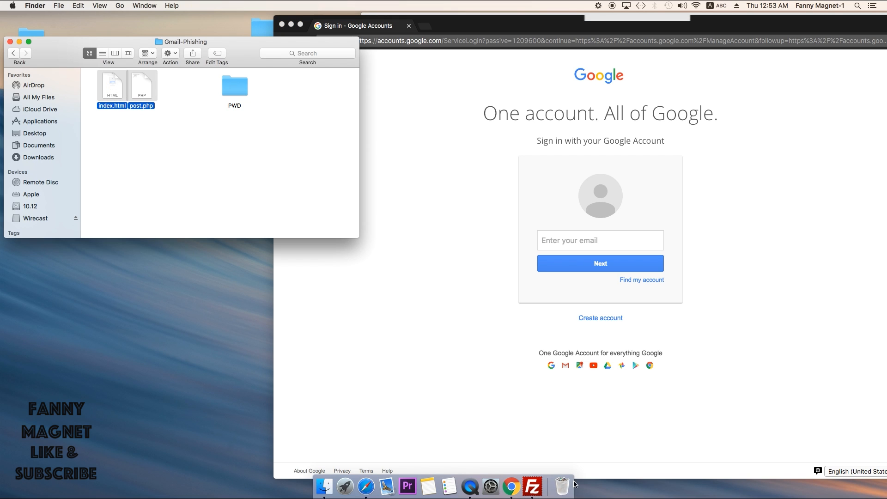
# Refresh the server's test folder to reveal the new usernames.txt.
pyautogui.click(532, 487)
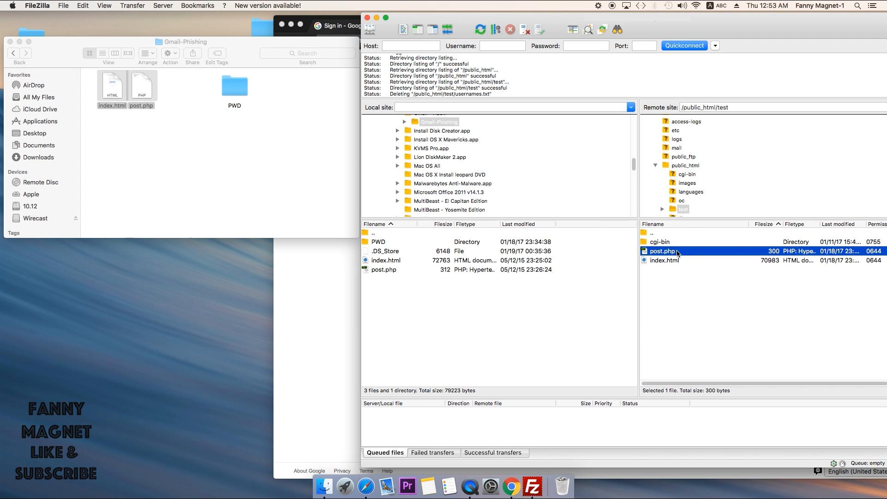
pyautogui.rightClick(661, 251)
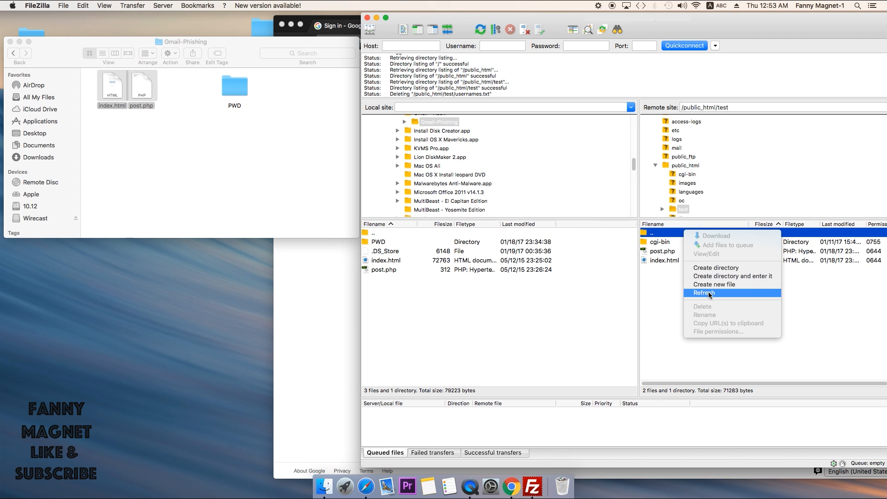
pyautogui.click(704, 293)
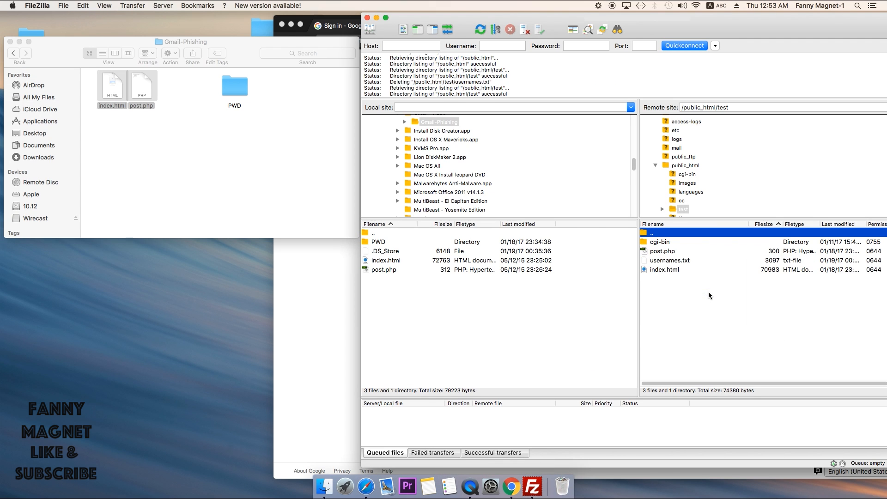
pyautogui.click(670, 260)
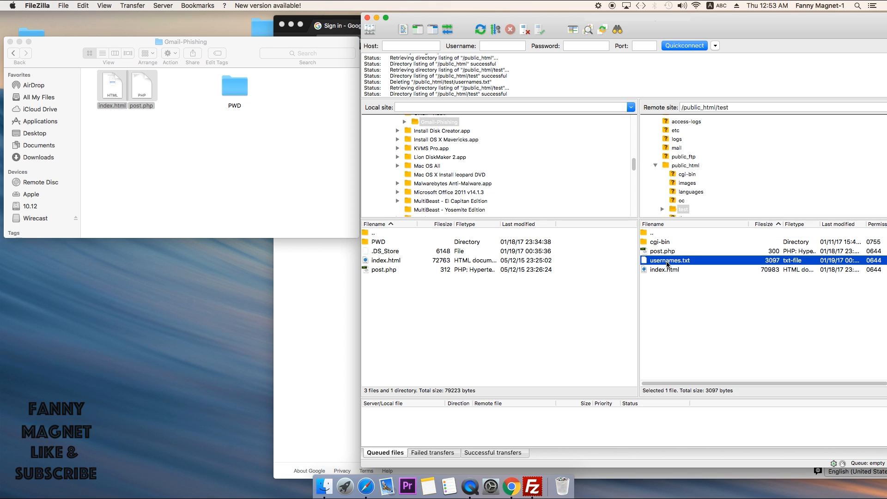
pyautogui.moveTo(688, 266)
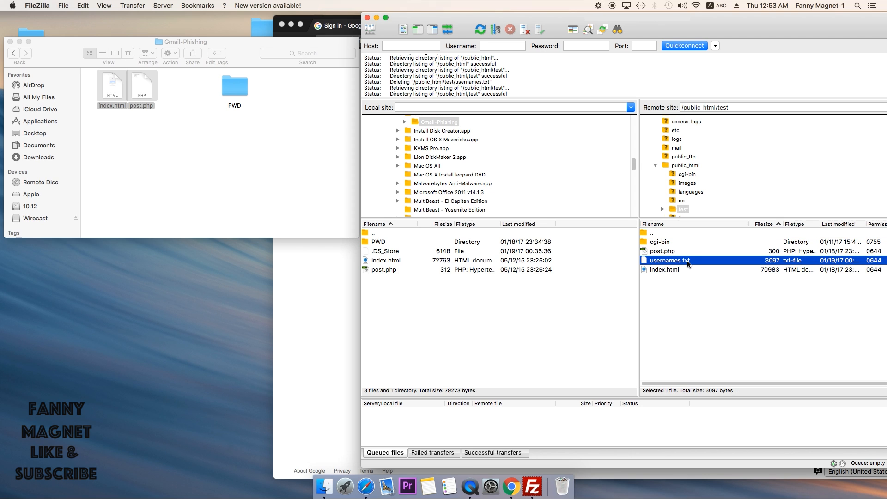
# Download usernames.txt into the local phishing folder.
pyautogui.rightClick(667, 260)
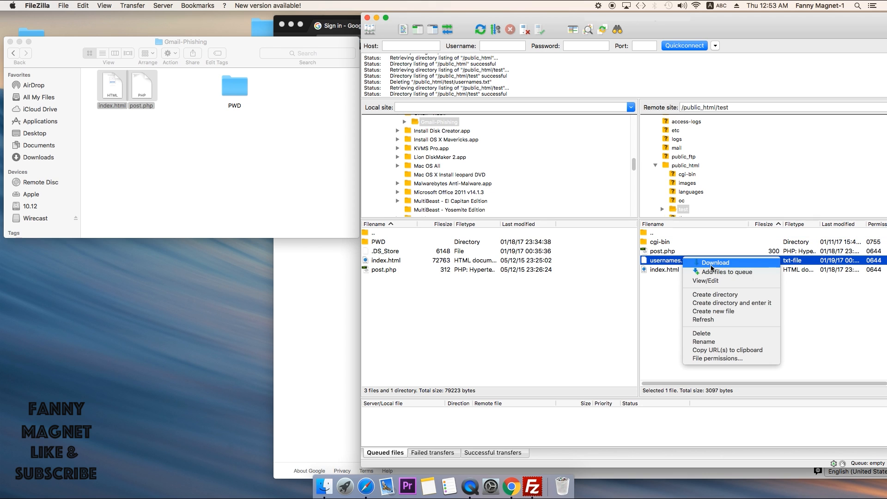
pyautogui.click(714, 261)
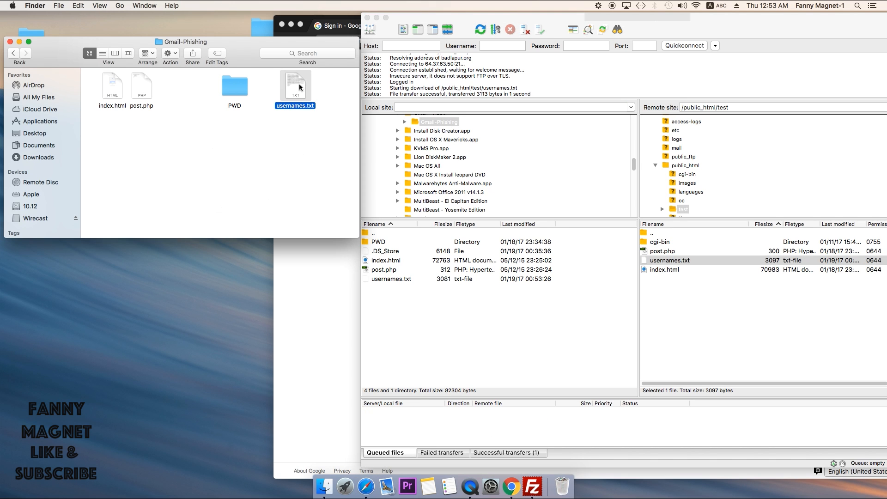
# Open usernames.txt in TextEdit and highlight the captured Email and Passwd lines.
pyautogui.doubleClick(295, 84)
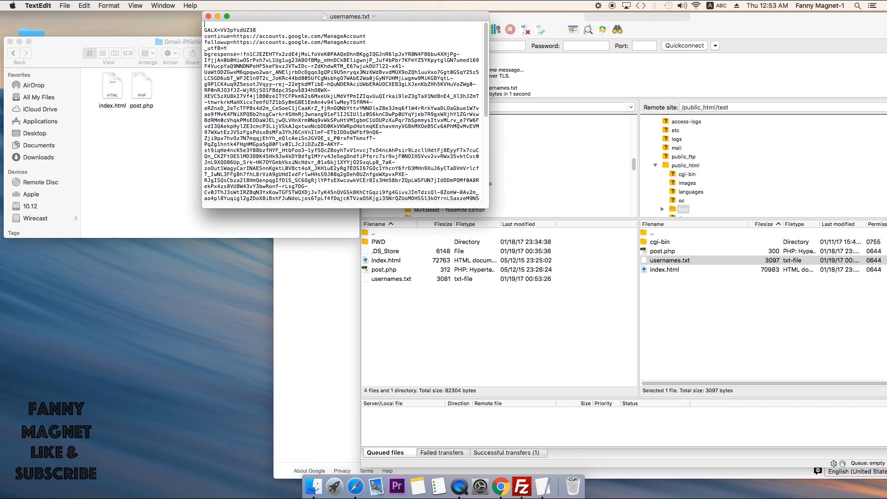
pyautogui.scroll(-3)
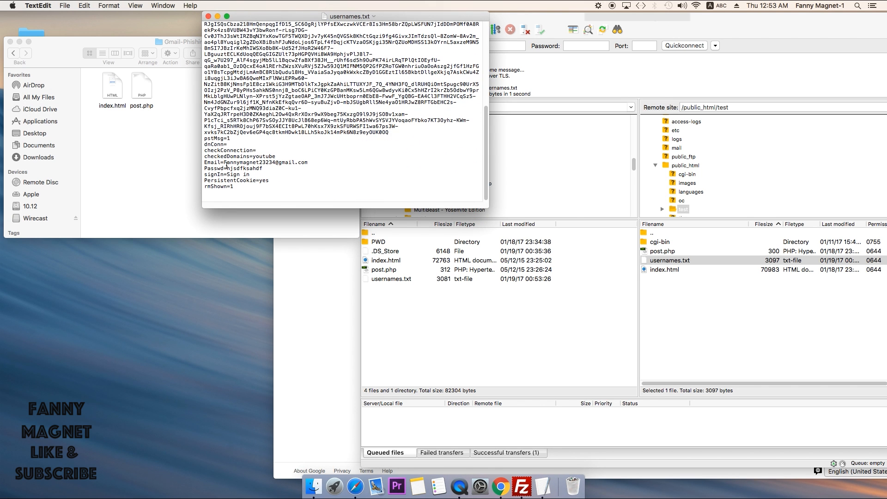
pyautogui.moveTo(204, 163); pyautogui.dragTo(278, 168)
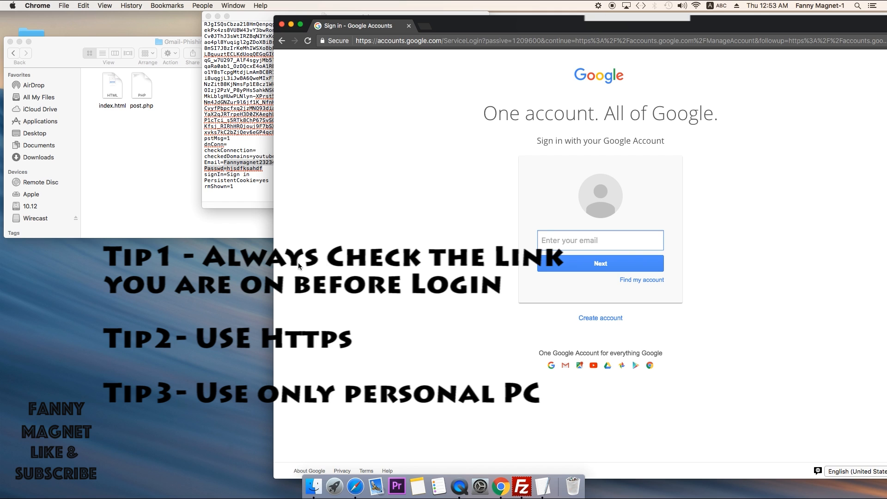
pyautogui.moveTo(335, 49)
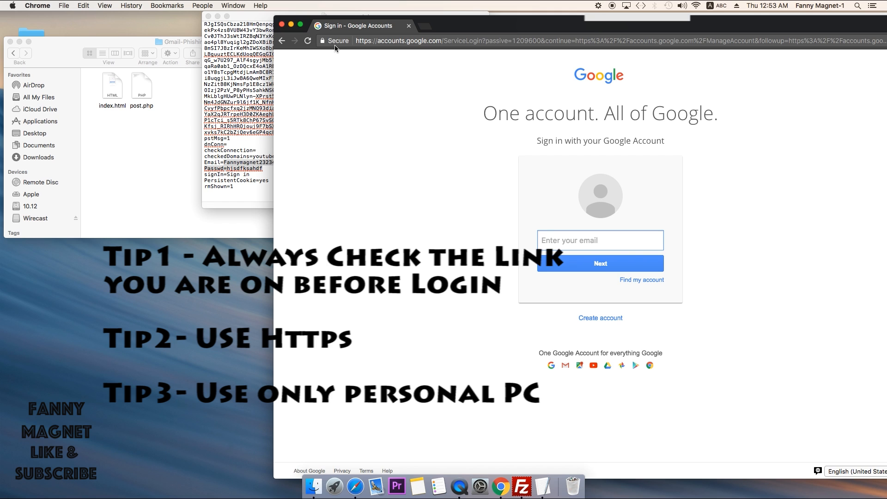
pyautogui.click(324, 39)
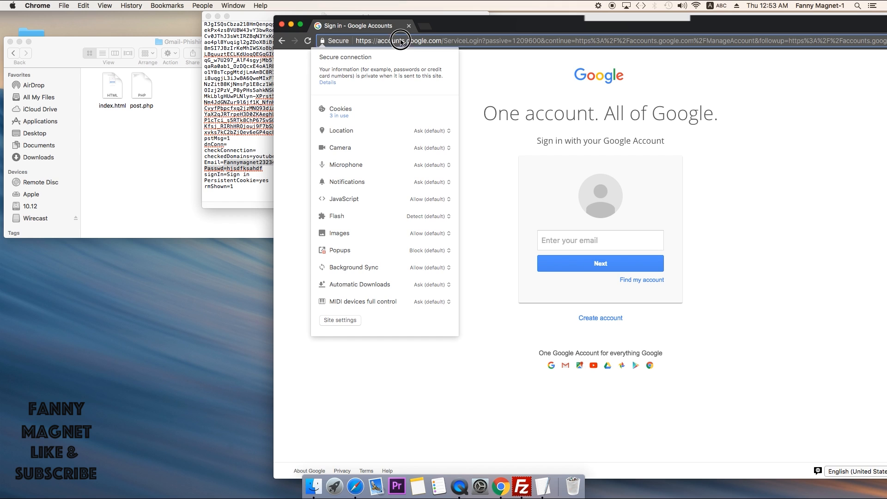
pyautogui.click(362, 51)
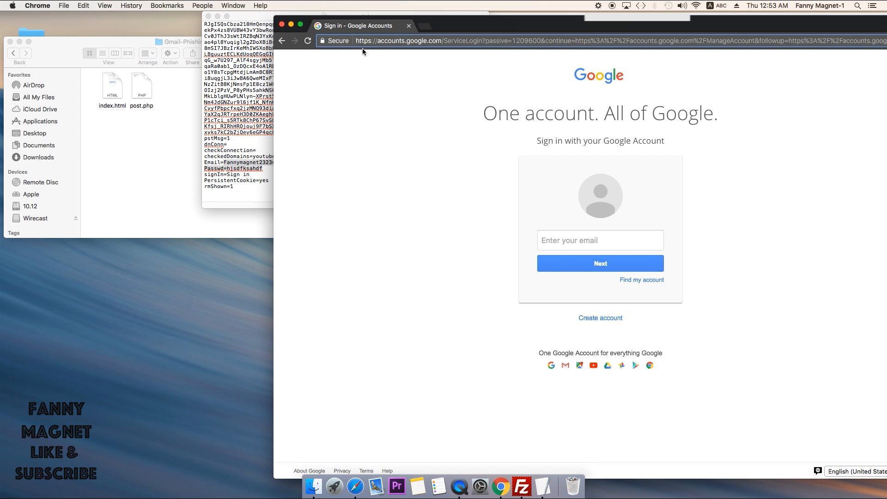
pyautogui.moveTo(364, 52)
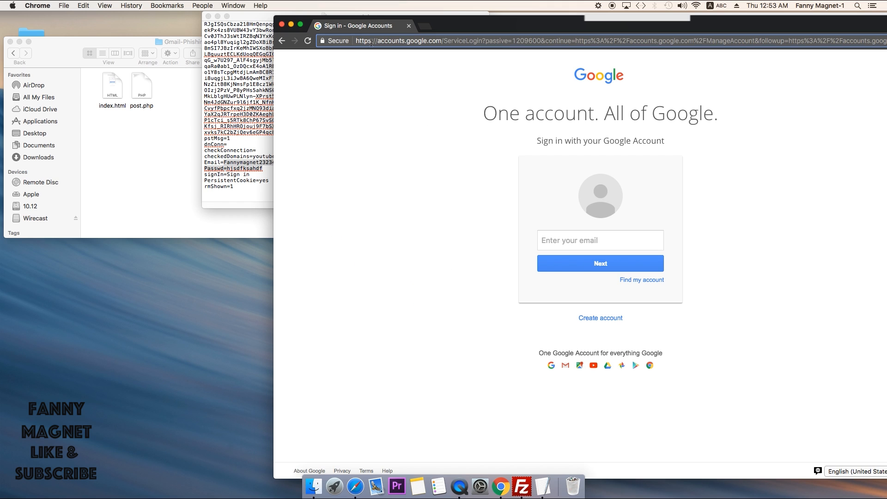